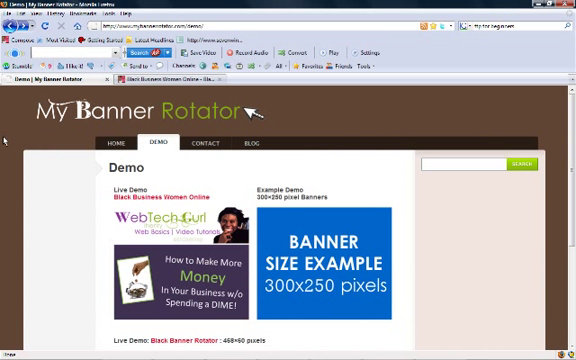
scroll(down, 3)
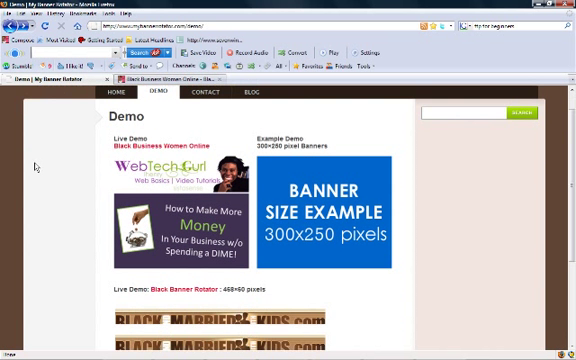
scroll(down, 3)
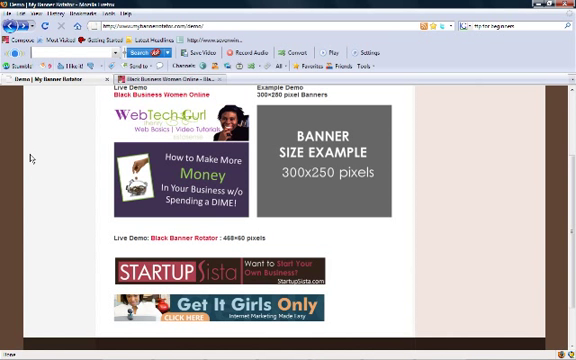
mouse_move(44, 160)
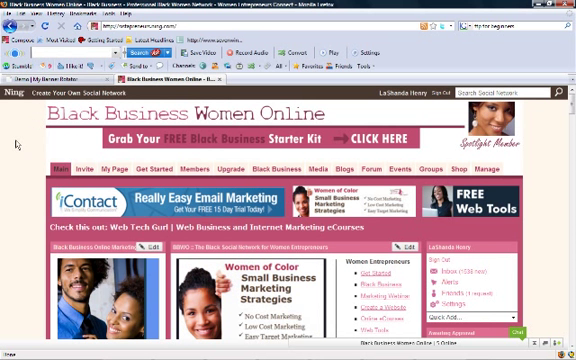
scroll(down, 3)
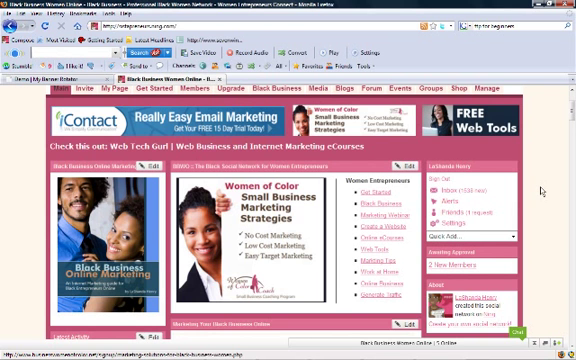
scroll(down, 3)
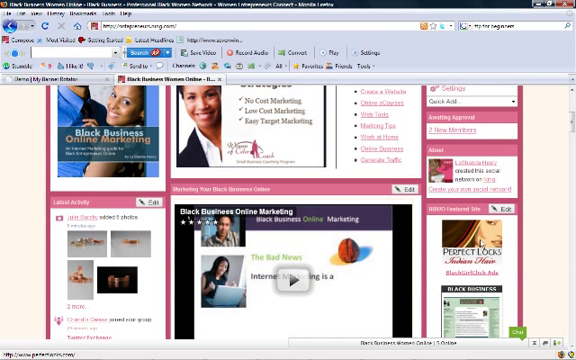
scroll(down, 3)
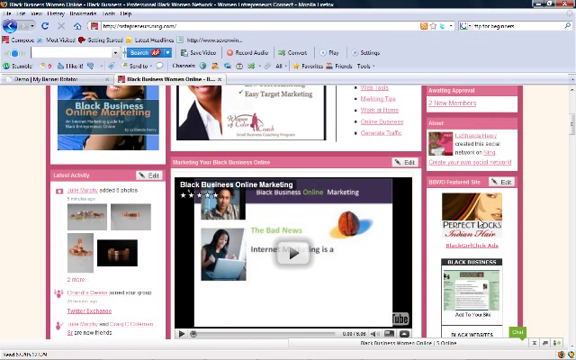